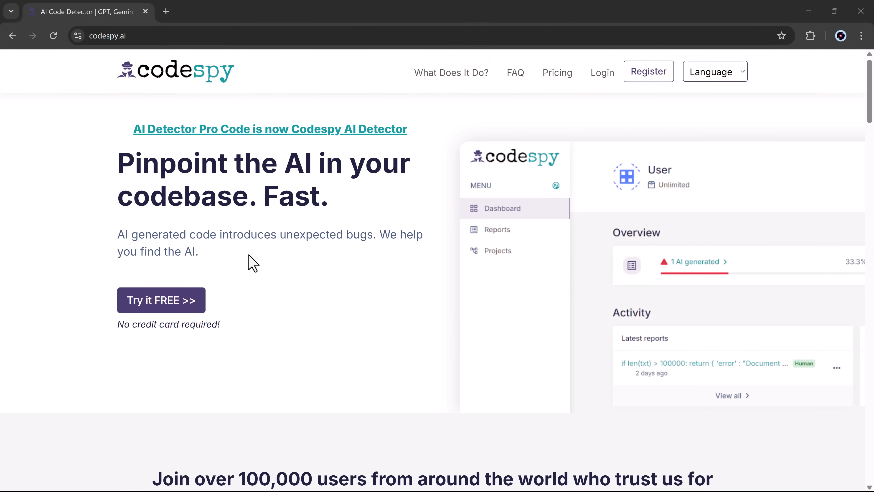
{"action": "mouse_move", "coordinate": [192, 285]}
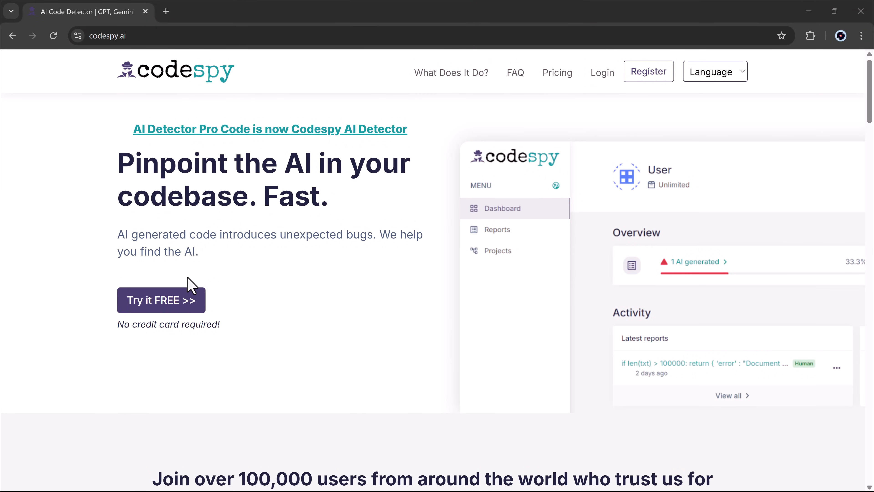
Step: Browse the codespy.ai homepage through features, demo and pricing, then go to Register
{"action": "scroll", "scroll_direction": "down", "scroll_amount": 3}
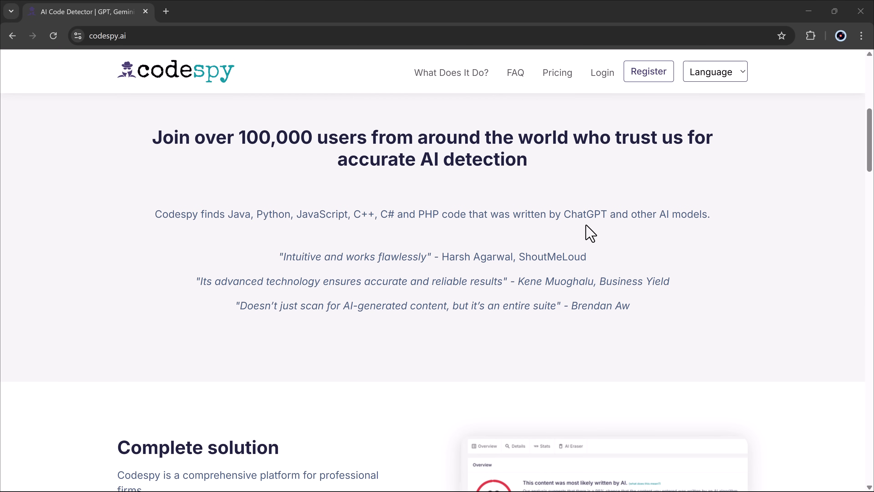
{"action": "scroll", "scroll_direction": "down", "scroll_amount": 3}
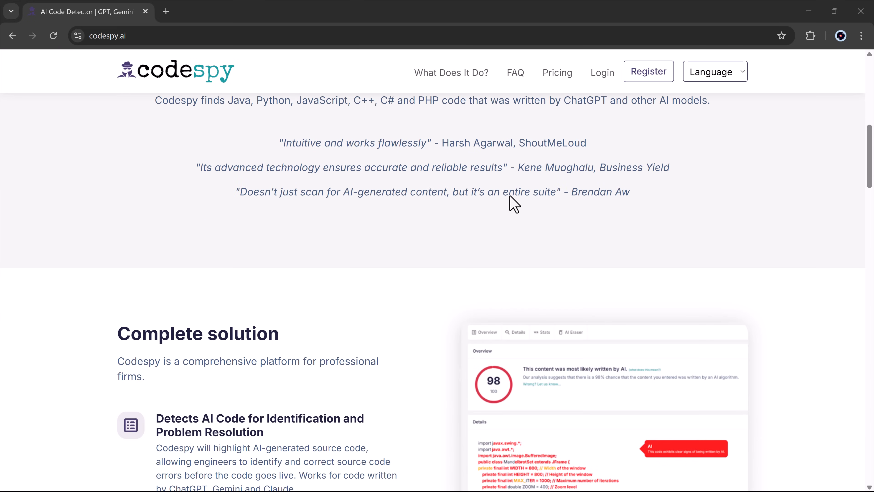
{"action": "scroll", "scroll_direction": "down", "scroll_amount": 3}
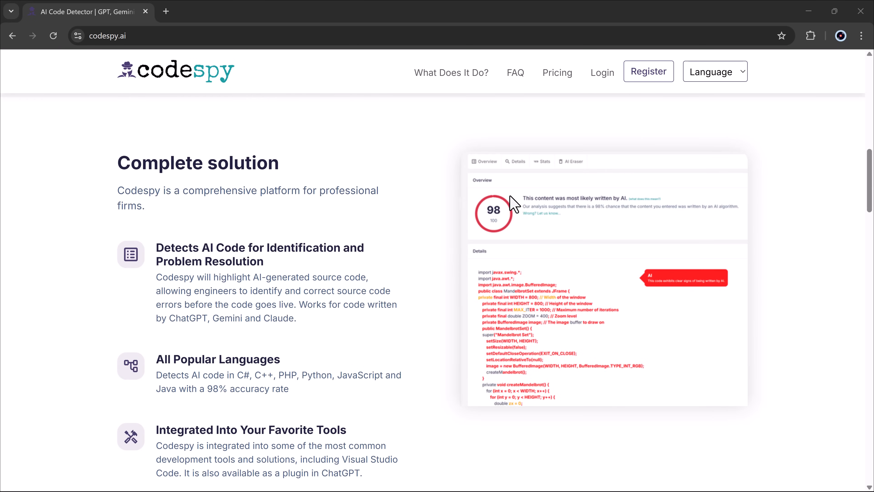
{"action": "scroll", "scroll_direction": "down", "scroll_amount": 3}
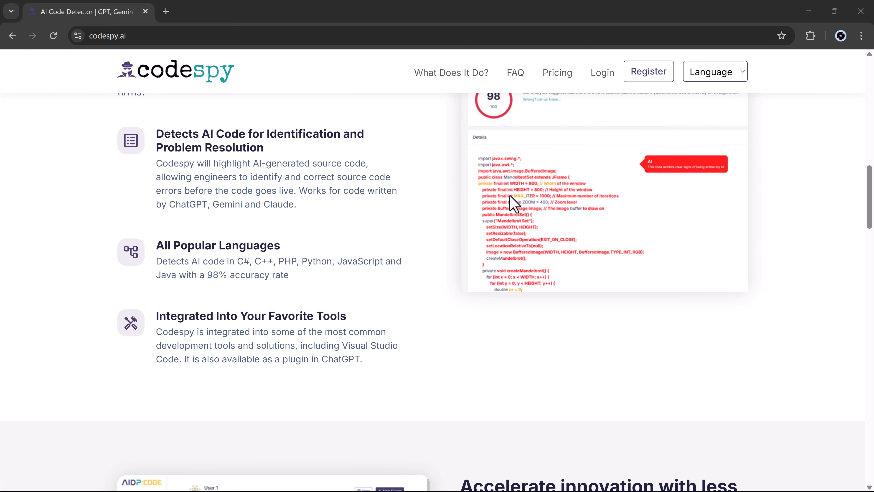
{"action": "scroll", "scroll_direction": "down", "scroll_amount": 3}
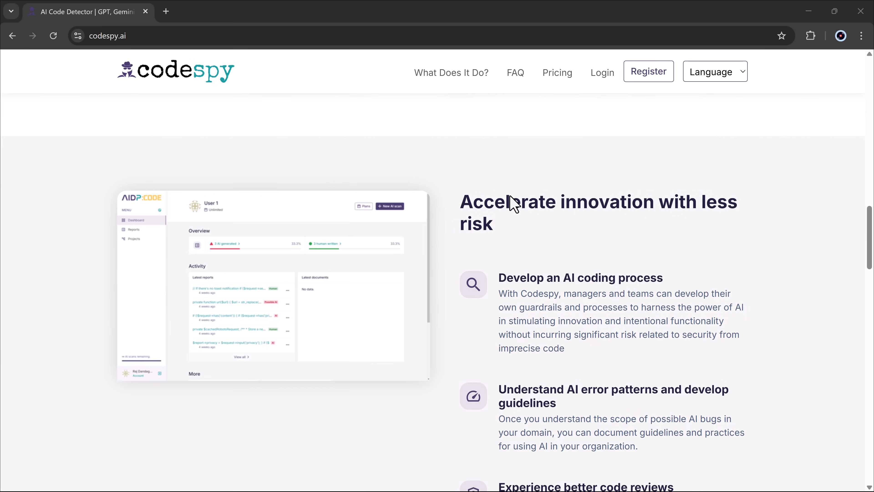
{"action": "scroll", "scroll_direction": "down", "scroll_amount": 3}
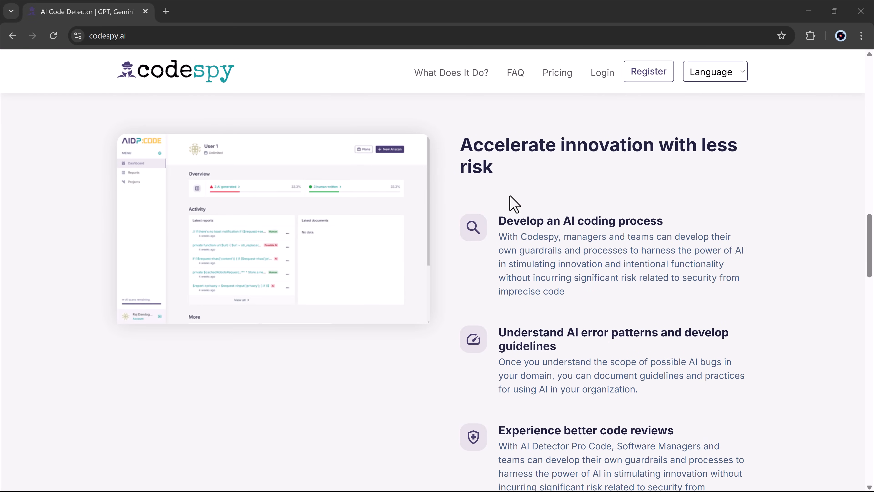
{"action": "scroll", "scroll_direction": "down", "scroll_amount": 3}
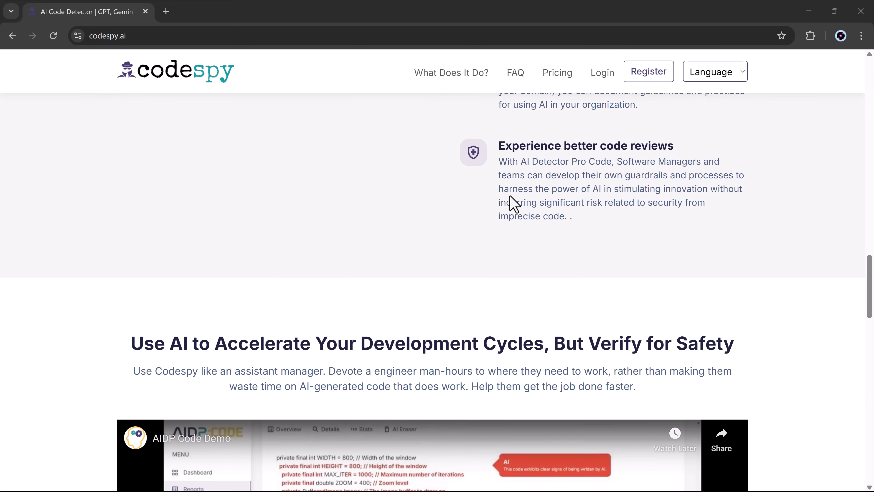
{"action": "scroll", "scroll_direction": "down", "scroll_amount": 3}
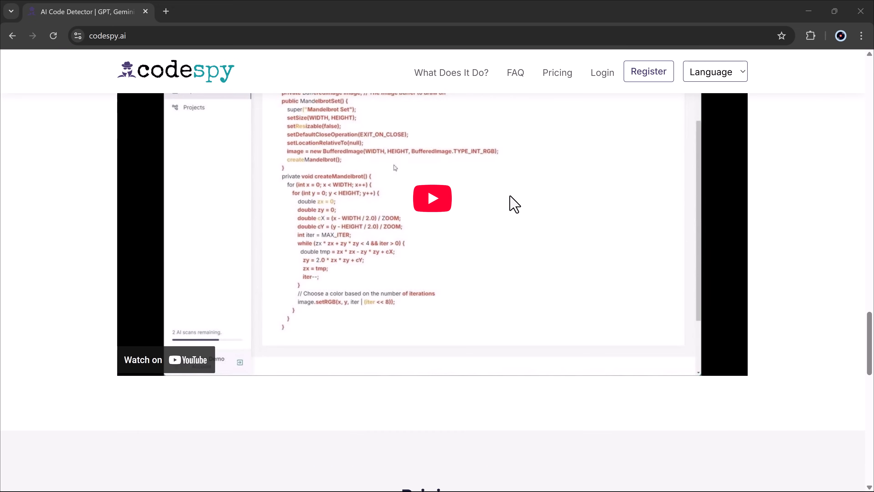
{"action": "scroll", "scroll_direction": "down", "scroll_amount": 3}
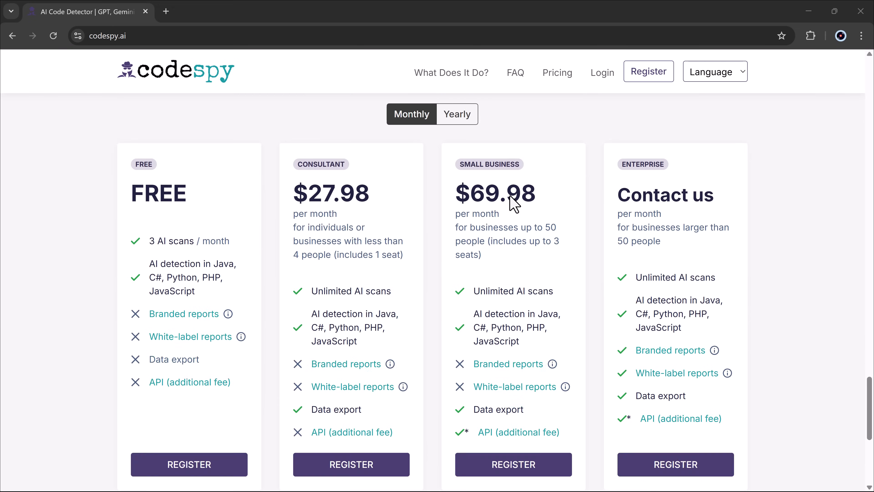
{"action": "scroll", "scroll_direction": "up", "scroll_amount": 3}
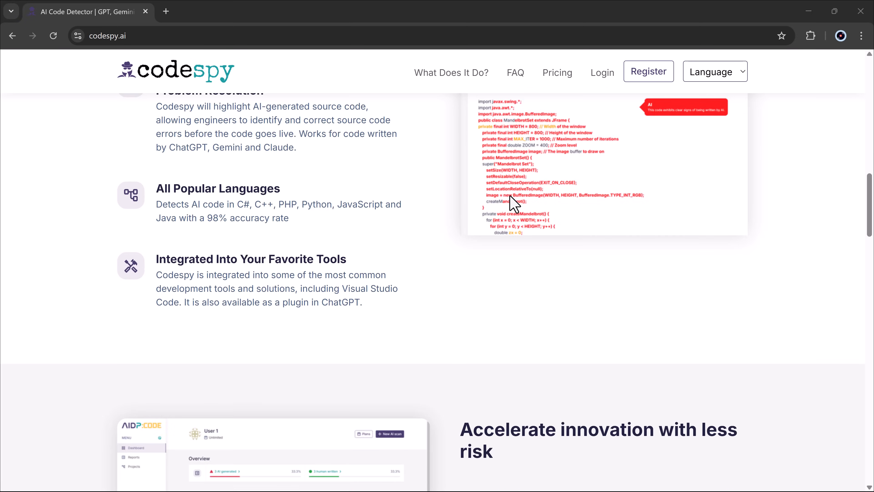
{"action": "left_click", "coordinate": [648, 72]}
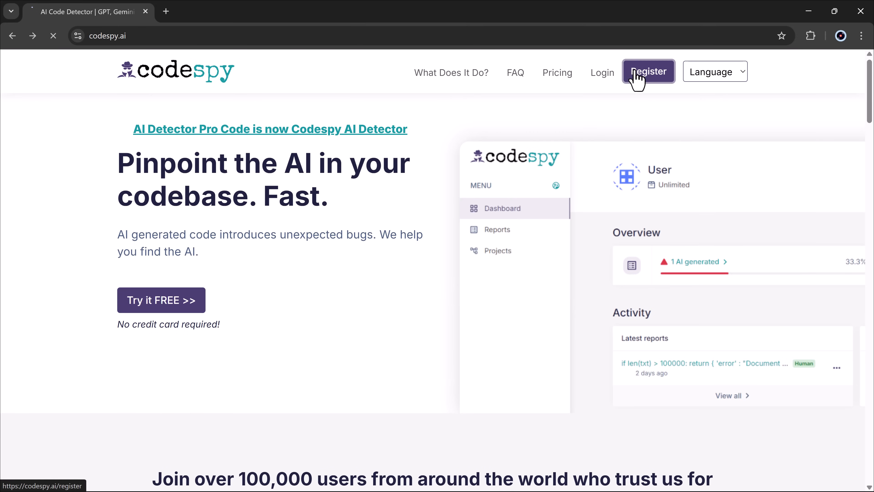
Step: Reach the Register form for name, email, password and role details
{"action": "left_click", "coordinate": [647, 71]}
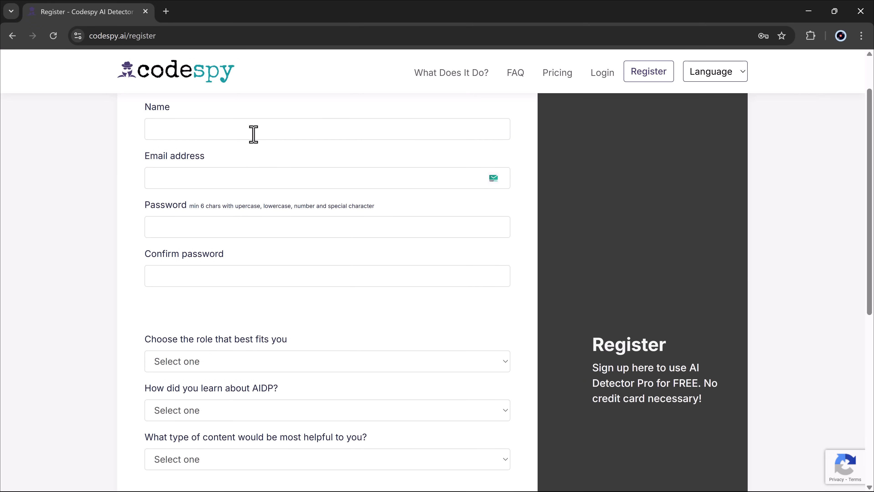
{"action": "mouse_move", "coordinate": [251, 225]}
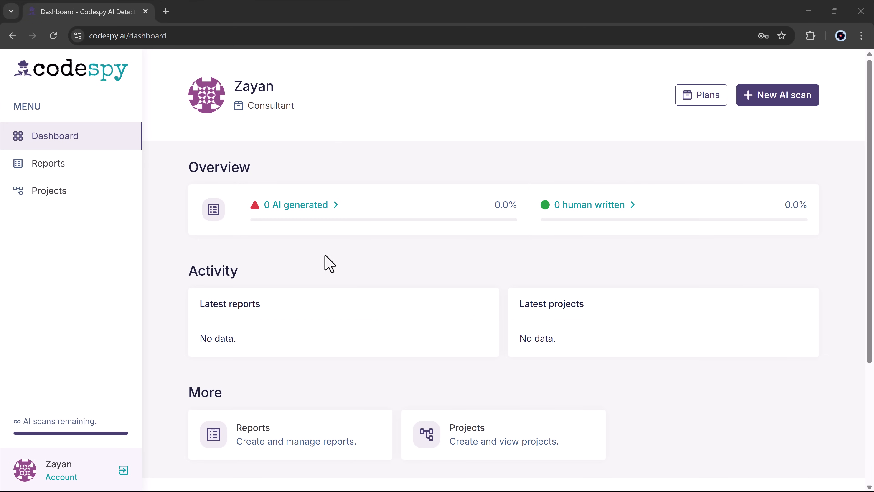
Step: Leave the dashboard for the Reports page with its empty Java code input
{"action": "scroll", "scroll_direction": "down", "scroll_amount": 3}
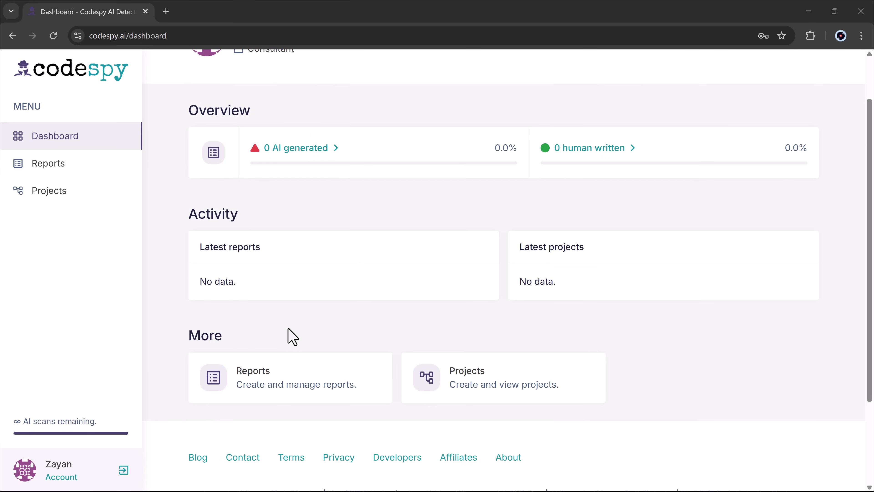
{"action": "left_click", "coordinate": [49, 163]}
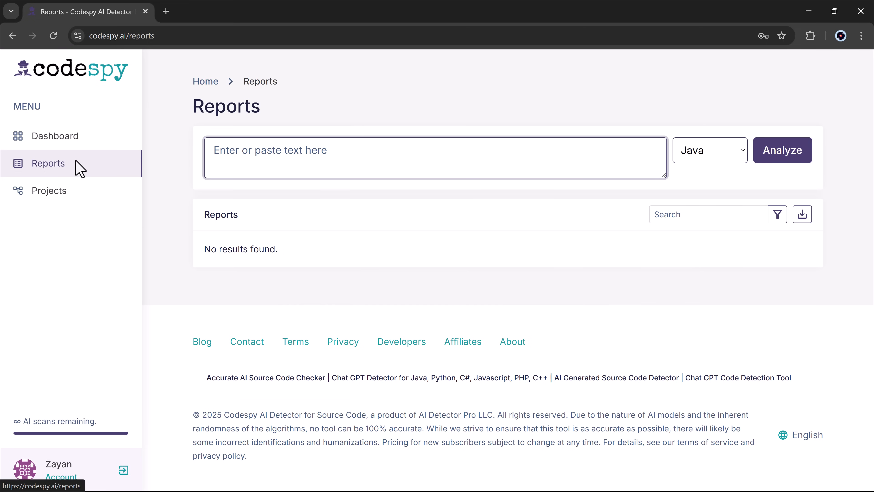
{"action": "mouse_move", "coordinate": [216, 204]}
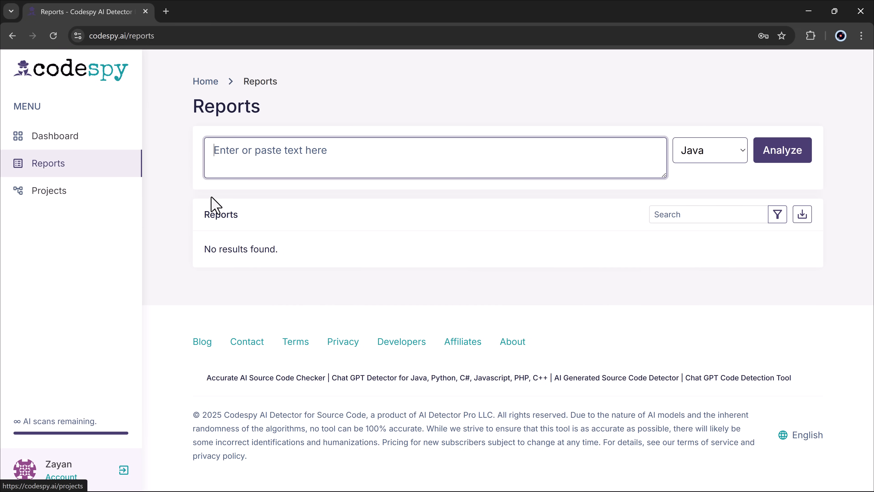
{"action": "mouse_move", "coordinate": [242, 158]}
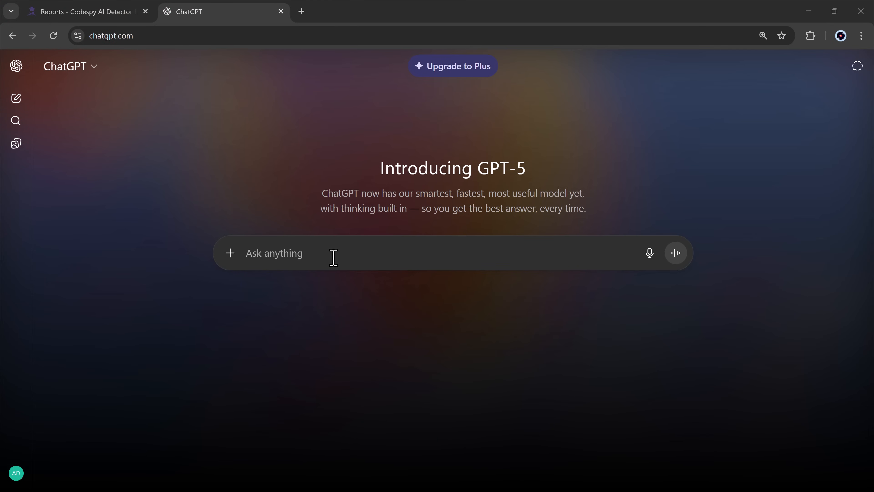
Step: Have ChatGPT generate Java email-sending code, copy it and return to Codespy
{"action": "key", "text": "Return"}
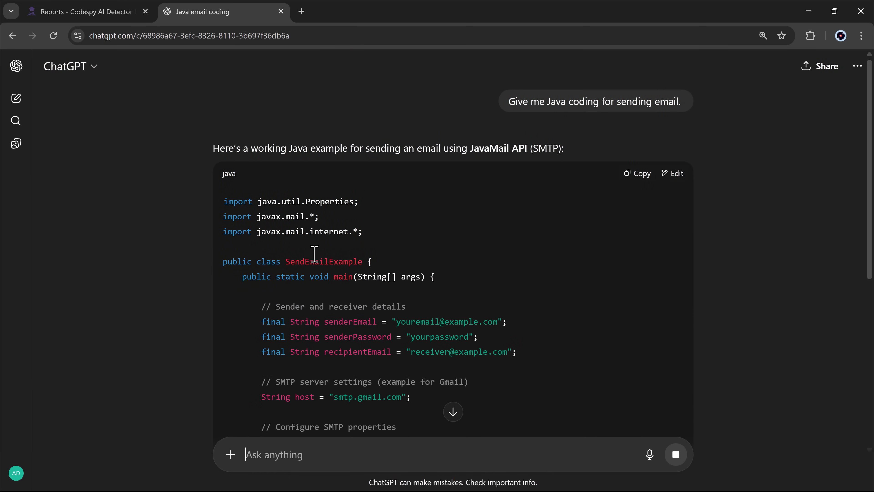
{"action": "scroll", "scroll_direction": "down", "scroll_amount": 3}
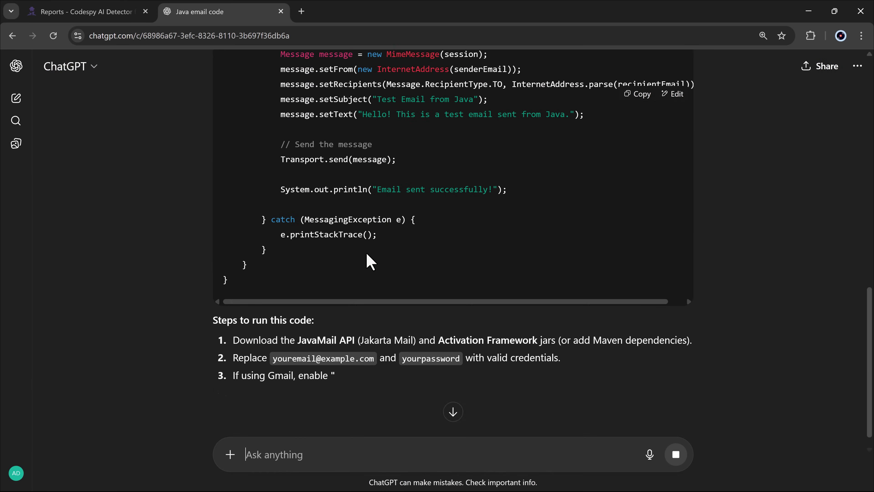
{"action": "scroll", "scroll_direction": "up", "scroll_amount": 3}
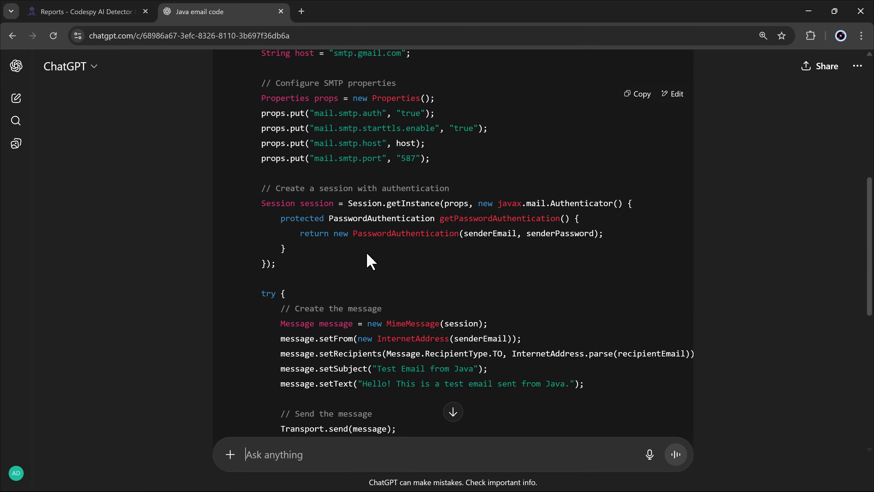
{"action": "left_click", "coordinate": [636, 92]}
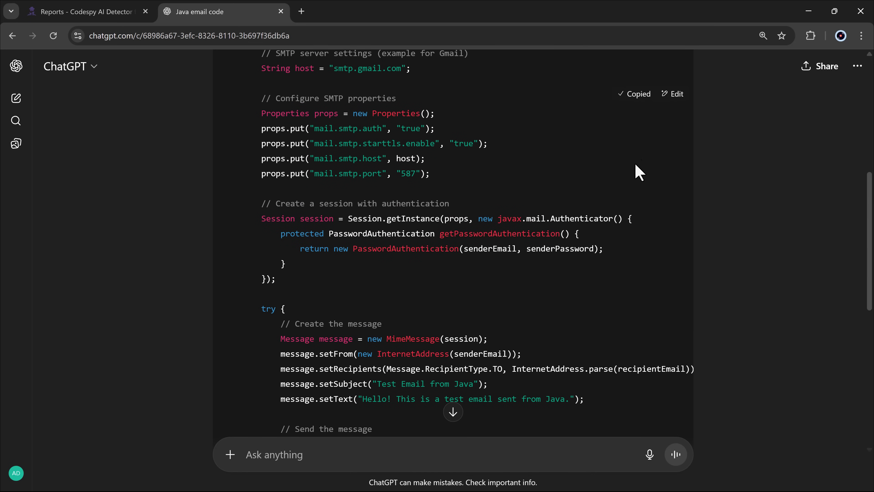
{"action": "left_click", "coordinate": [83, 11]}
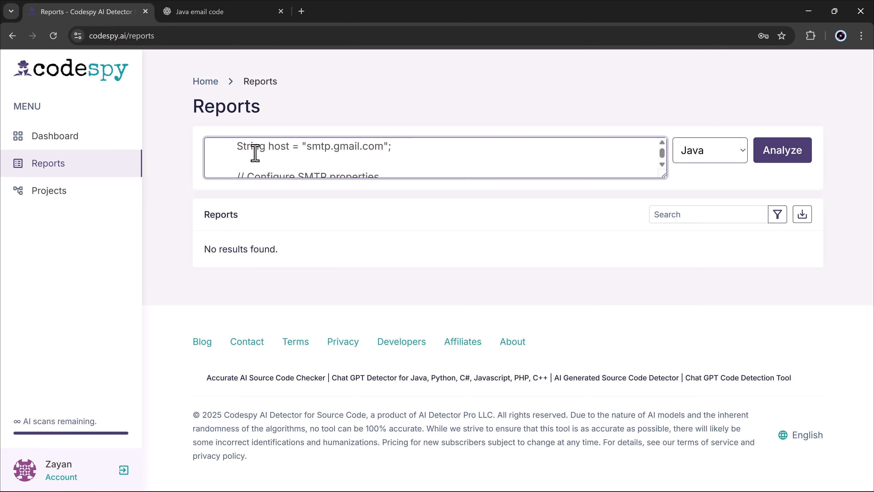
Step: Analyze the pasted Java code as Java and view its 98/100 Mostly AI report
{"action": "scroll", "scroll_direction": "up", "scroll_amount": 3}
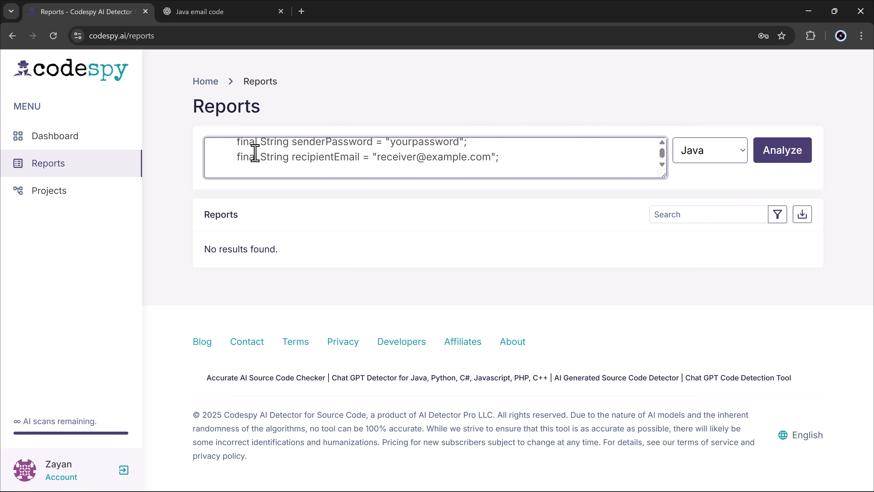
{"action": "left_click", "coordinate": [710, 150]}
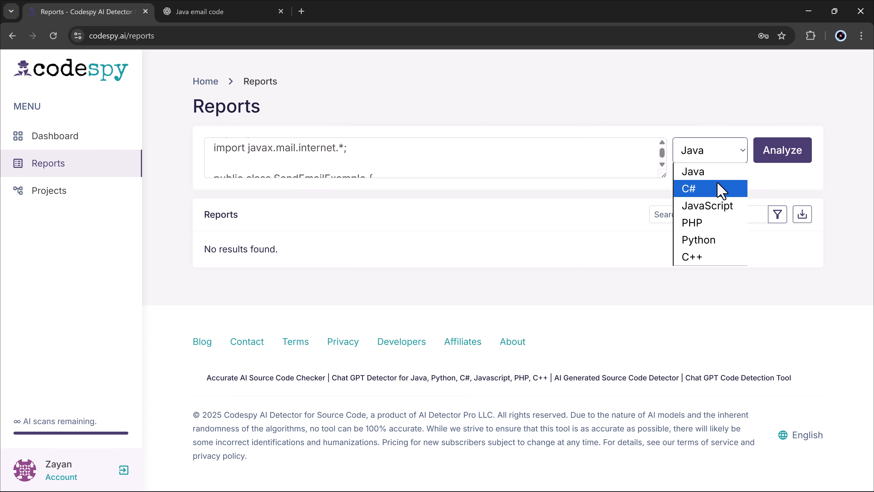
{"action": "mouse_move", "coordinate": [711, 171]}
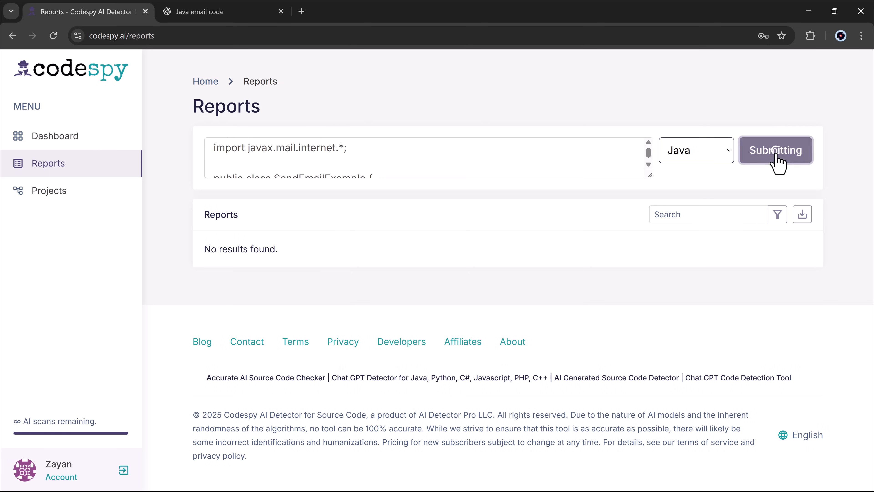
{"action": "left_click", "coordinate": [775, 150]}
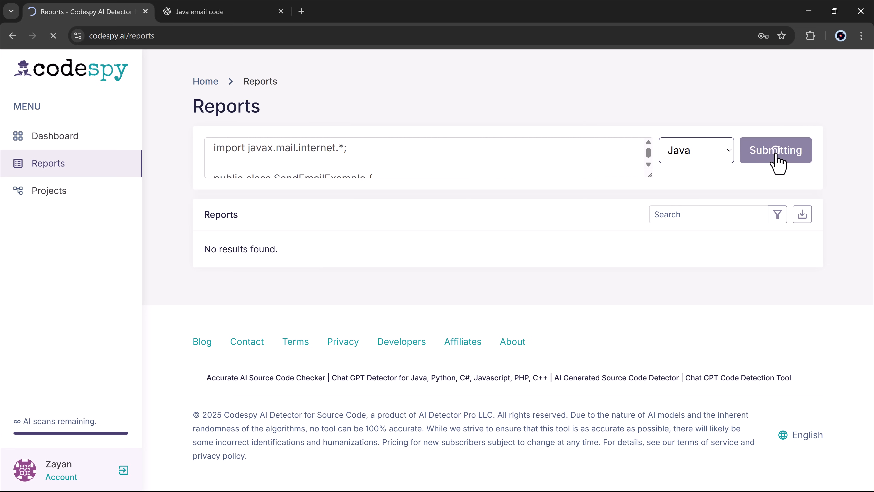
{"action": "left_click", "coordinate": [775, 150]}
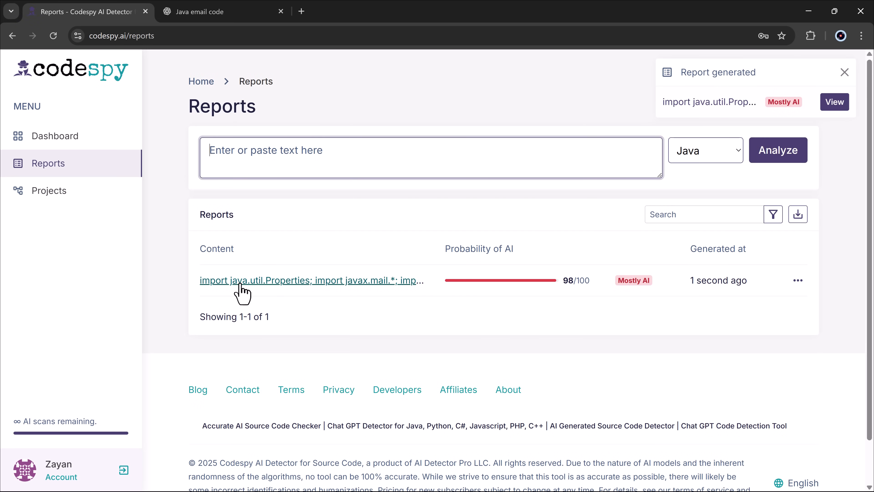
{"action": "left_click", "coordinate": [310, 280]}
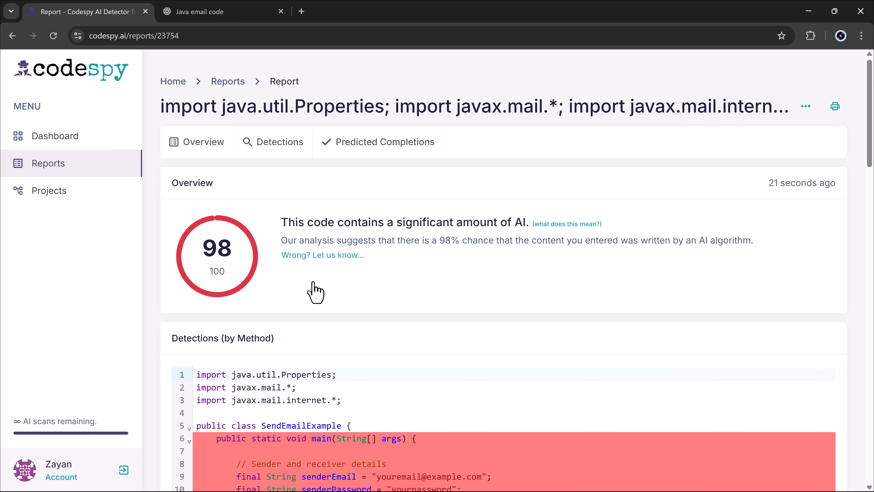
Step: Review the Java report's red-highlighted detections and predicted completions, then return to Reports
{"action": "scroll", "scroll_direction": "down", "scroll_amount": 3}
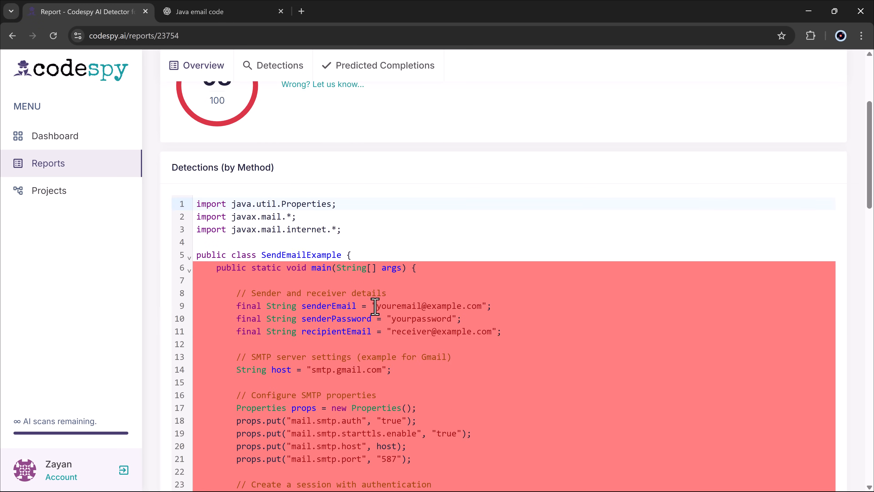
{"action": "scroll", "scroll_direction": "down", "scroll_amount": 3}
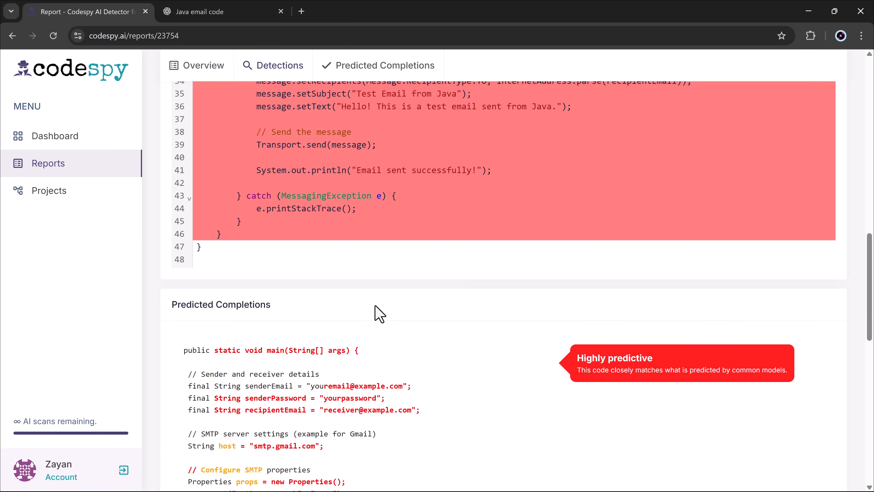
{"action": "scroll", "scroll_direction": "up", "scroll_amount": 3}
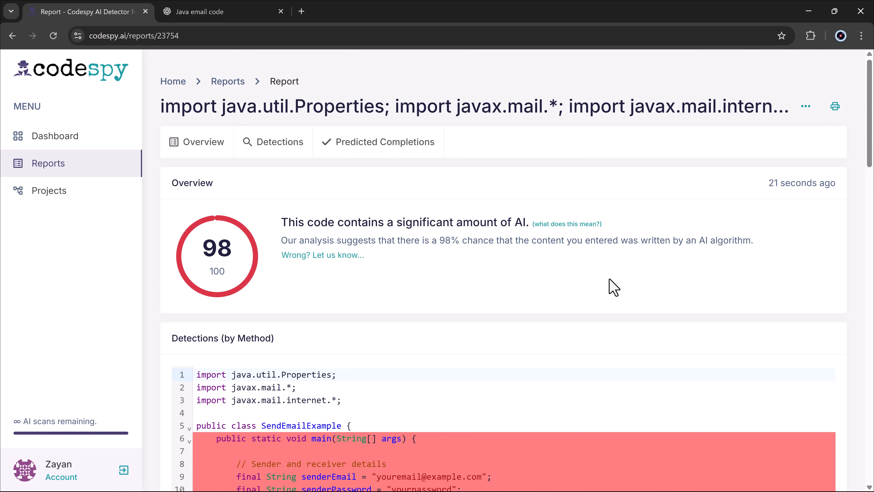
{"action": "mouse_move", "coordinate": [90, 172]}
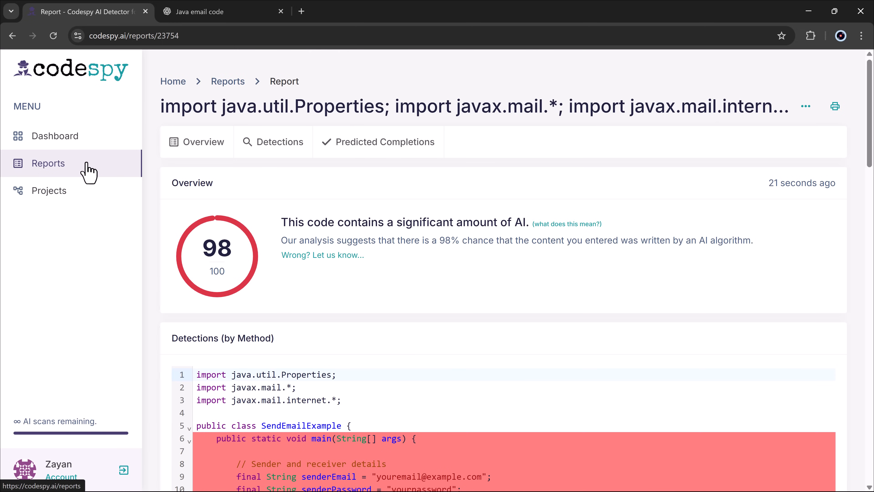
{"action": "left_click", "coordinate": [48, 163]}
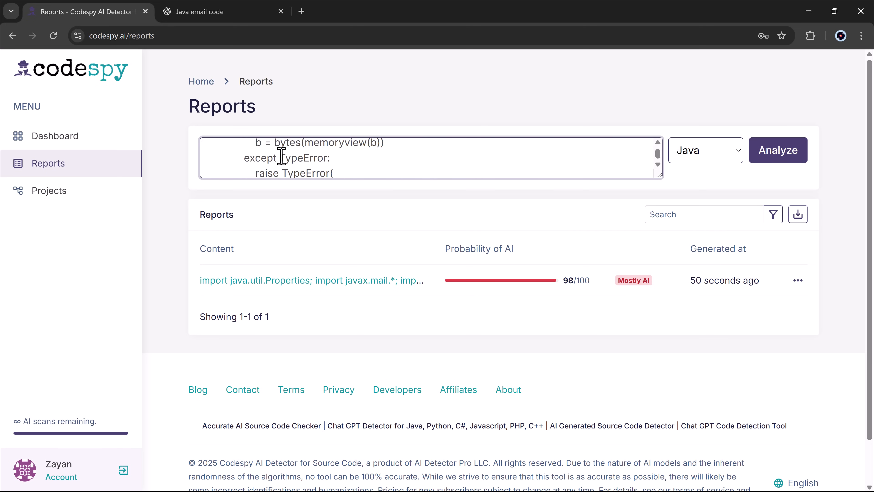
Step: Analyze the pasted code as Python and view its 2/100 Human report
{"action": "scroll", "scroll_direction": "up", "scroll_amount": 3}
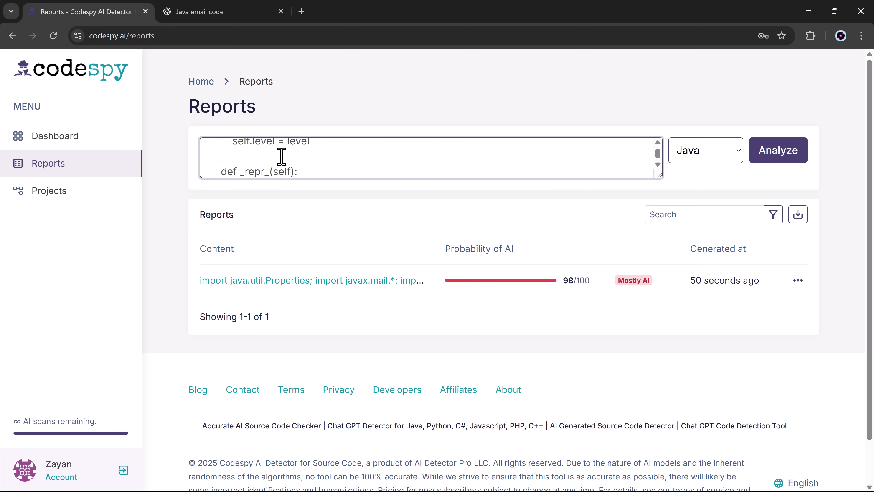
{"action": "left_click", "coordinate": [704, 150]}
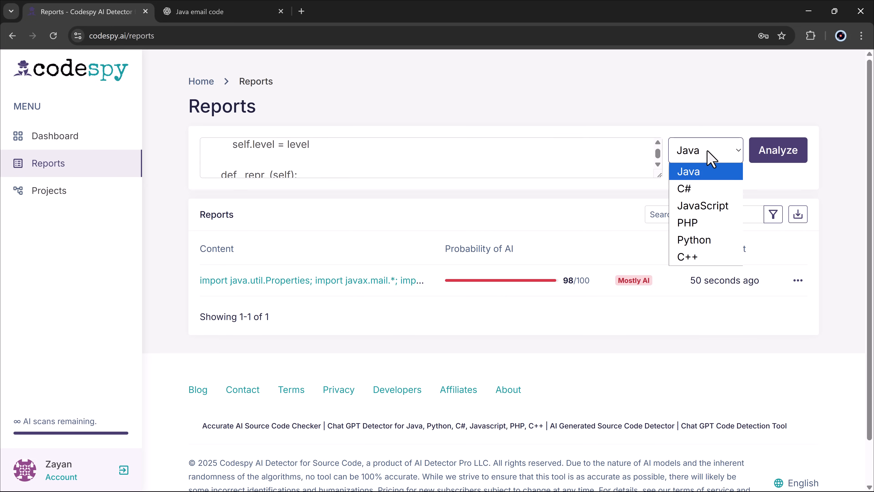
{"action": "mouse_move", "coordinate": [693, 240]}
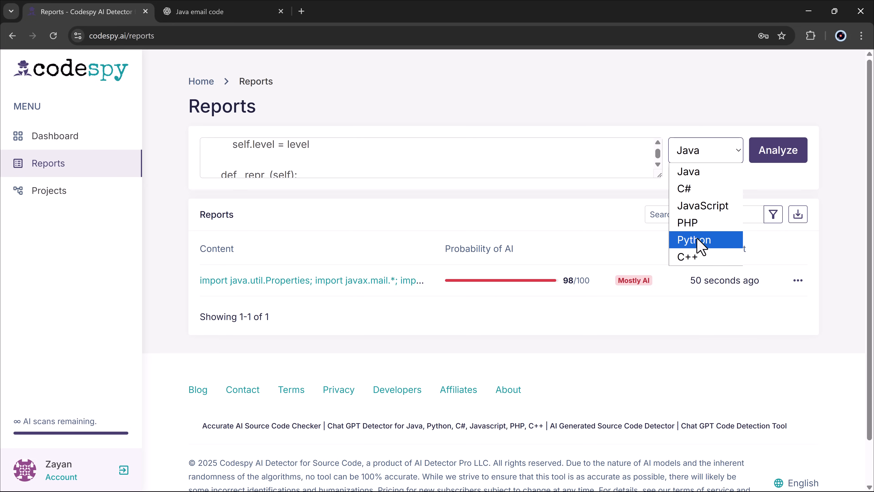
{"action": "left_click", "coordinate": [777, 150]}
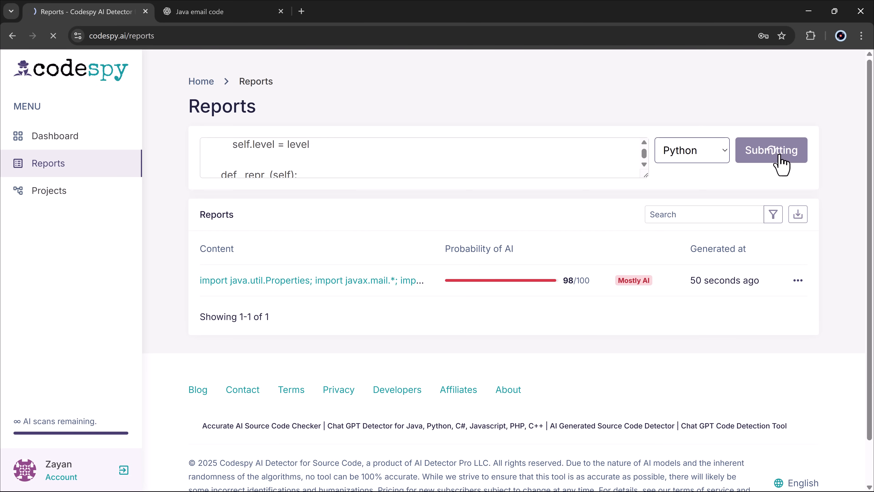
{"action": "left_click", "coordinate": [770, 150]}
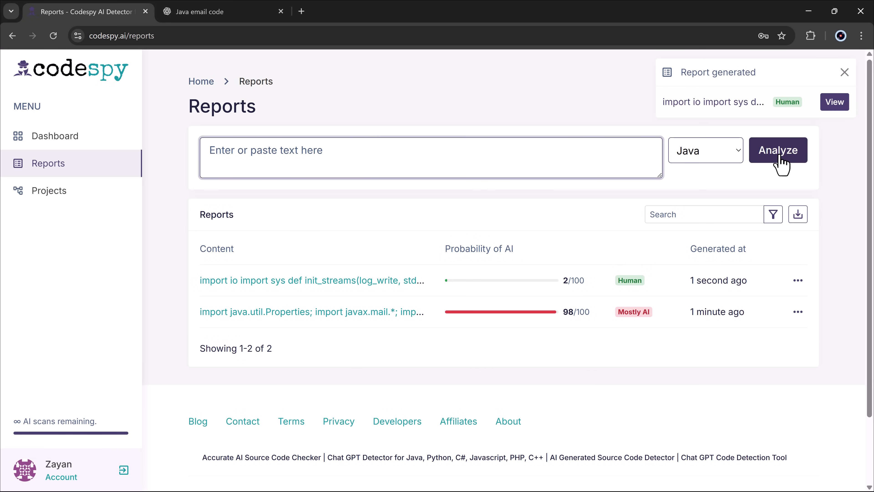
{"action": "mouse_move", "coordinate": [441, 283]}
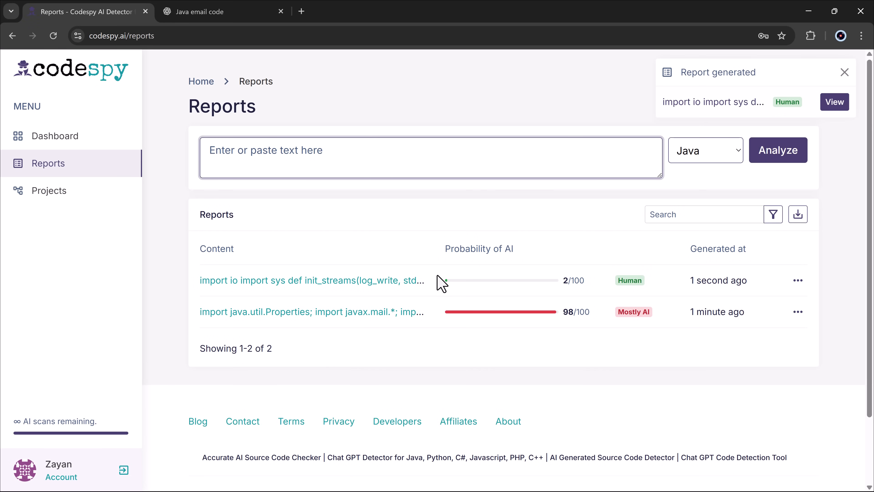
{"action": "mouse_move", "coordinate": [505, 294]}
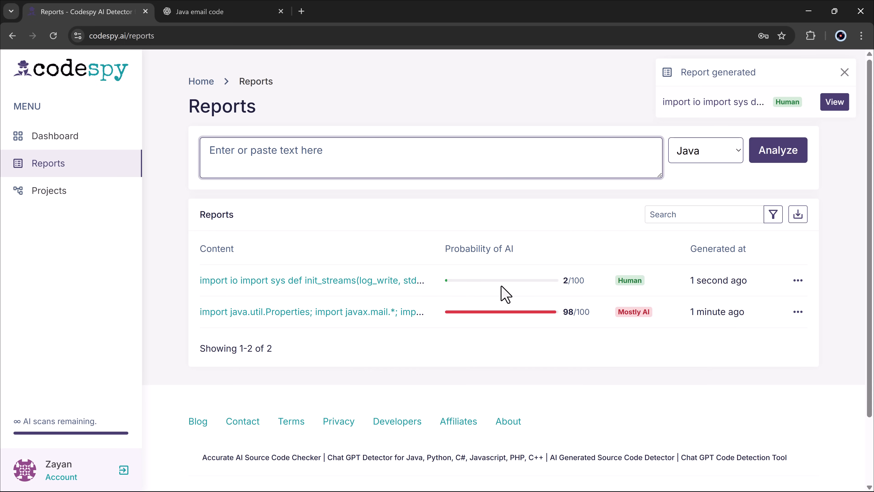
{"action": "left_click", "coordinate": [834, 102]}
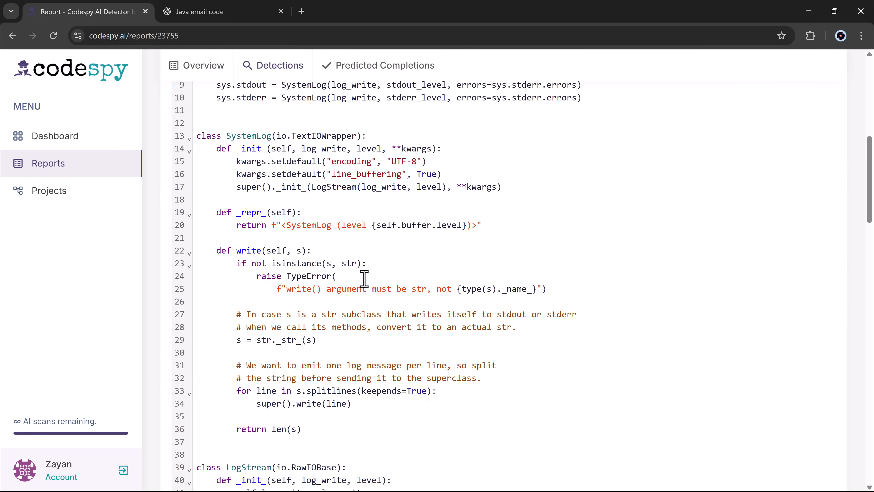
Step: Read the Python report's Detections and Predicted Completions to the bottom
{"action": "scroll", "scroll_direction": "down", "scroll_amount": 3}
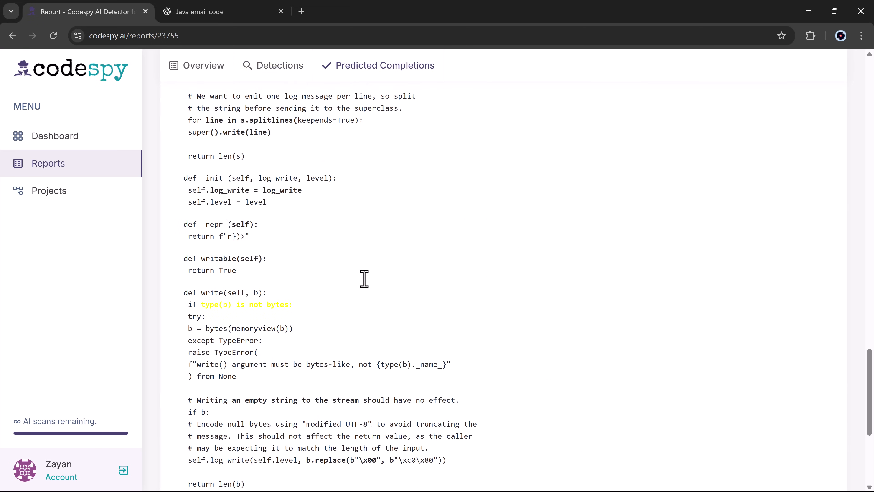
{"action": "scroll", "scroll_direction": "down", "scroll_amount": 3}
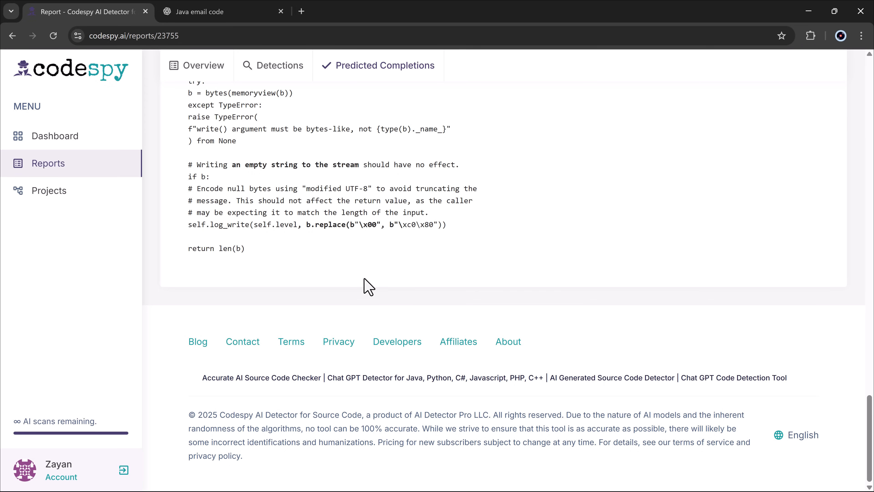
Step: View the dashboard overview with 1 AI generated and 1 human written scan
{"action": "left_click", "coordinate": [55, 135]}
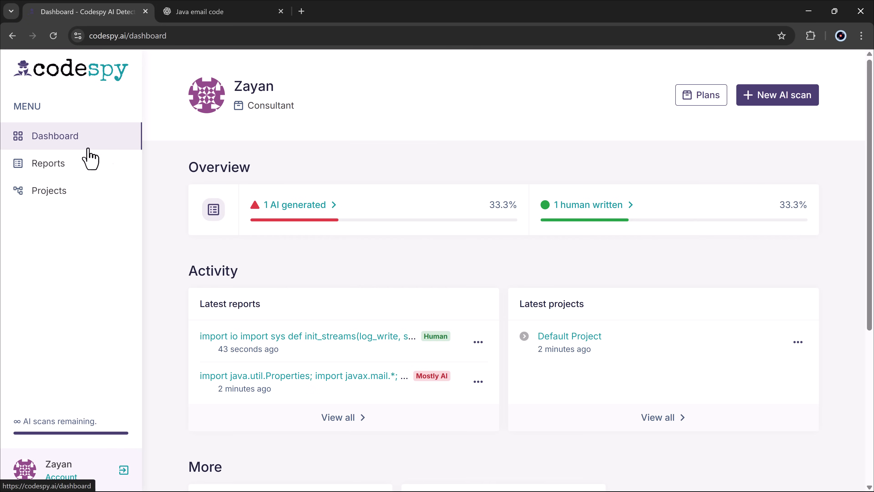
{"action": "mouse_move", "coordinate": [477, 353]}
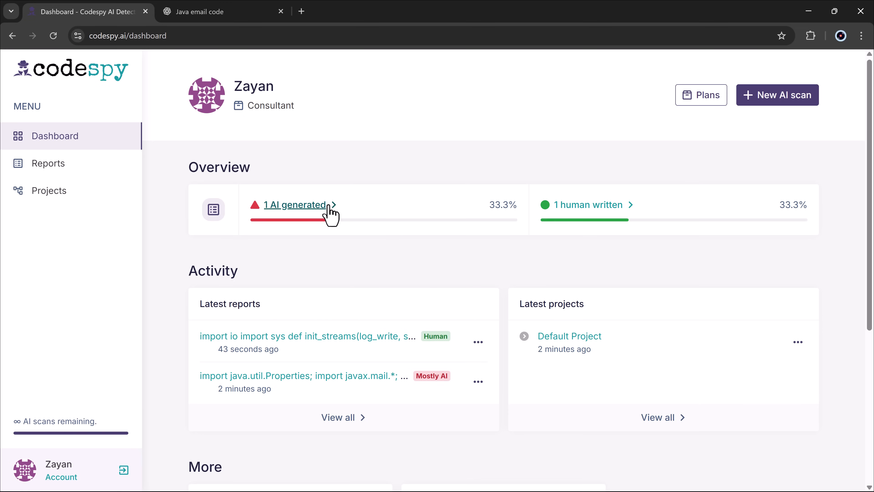
{"action": "mouse_move", "coordinate": [392, 219]}
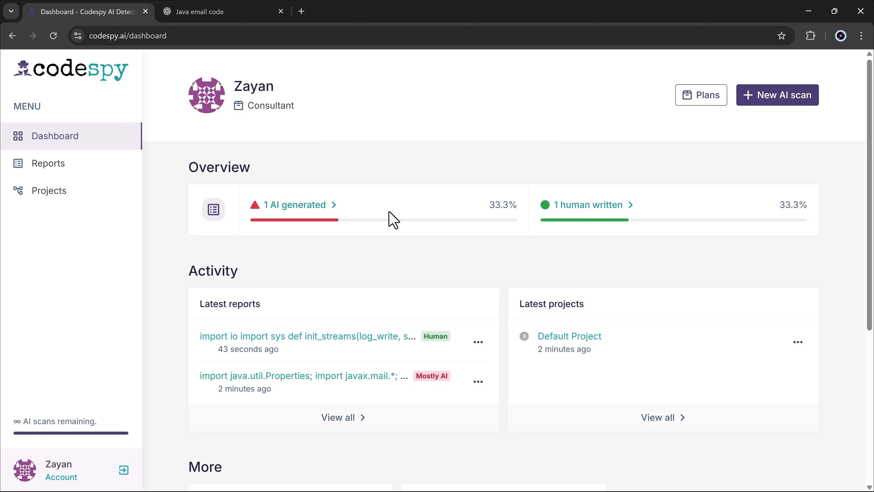